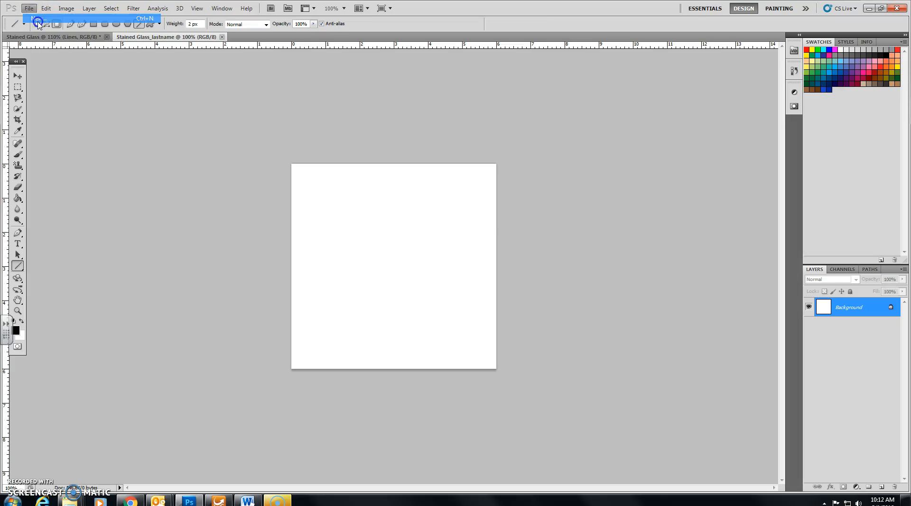
# Create a new 6 x 6 inch, 72 ppi white document named Stained Glass
pyautogui.click(35, 21)
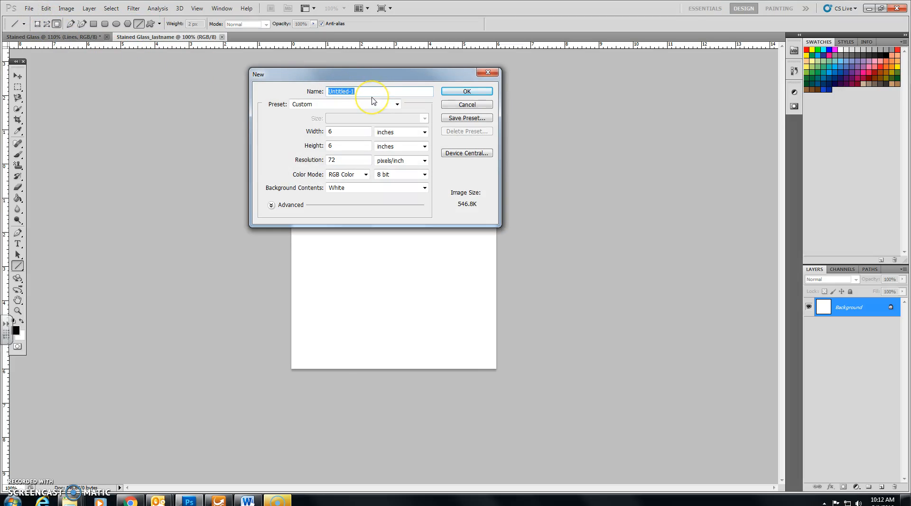
pyautogui.write('Stained Glass')
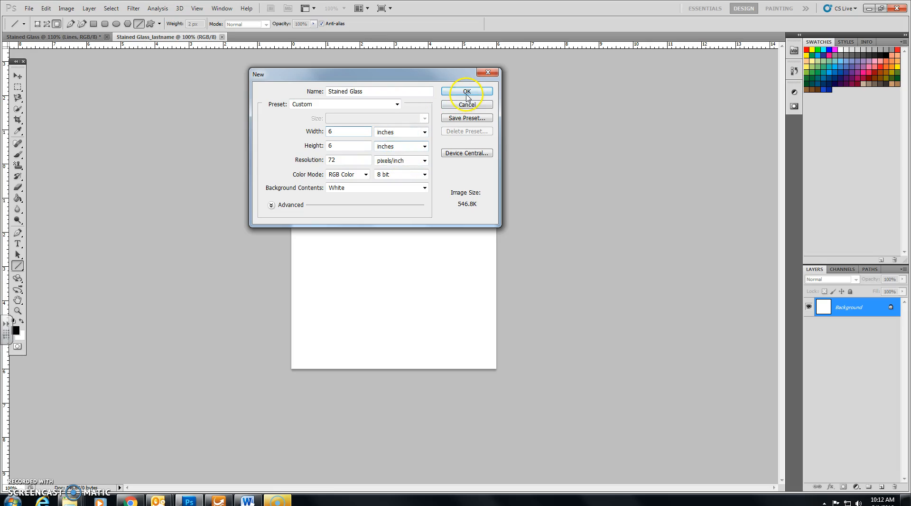
pyautogui.click(467, 92)
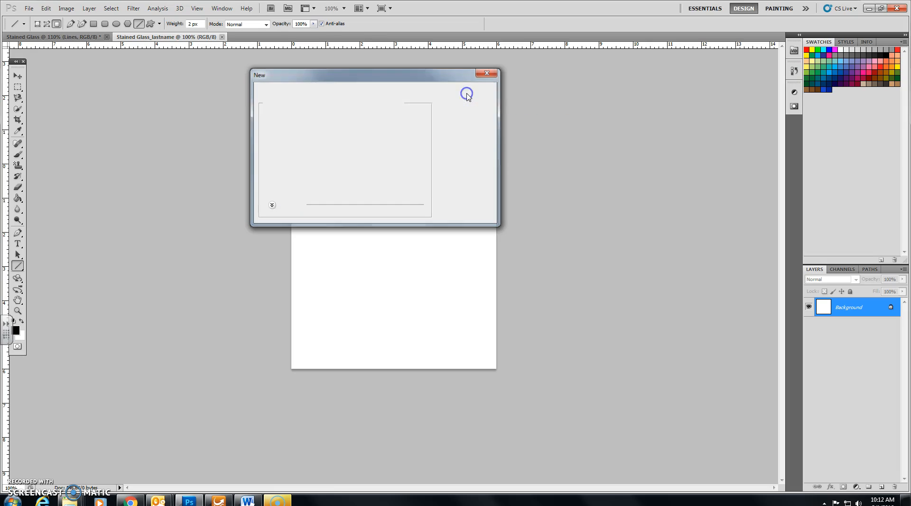
pyautogui.click(466, 93)
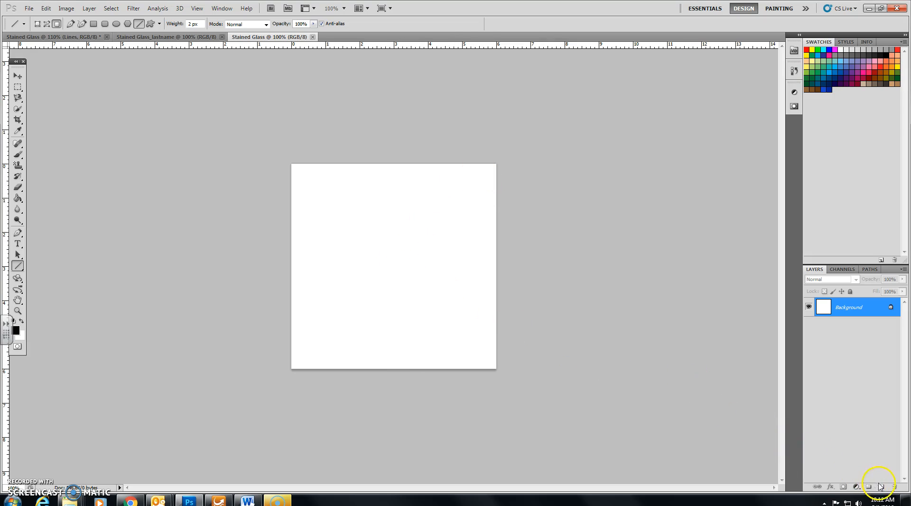
pyautogui.moveTo(867, 486)
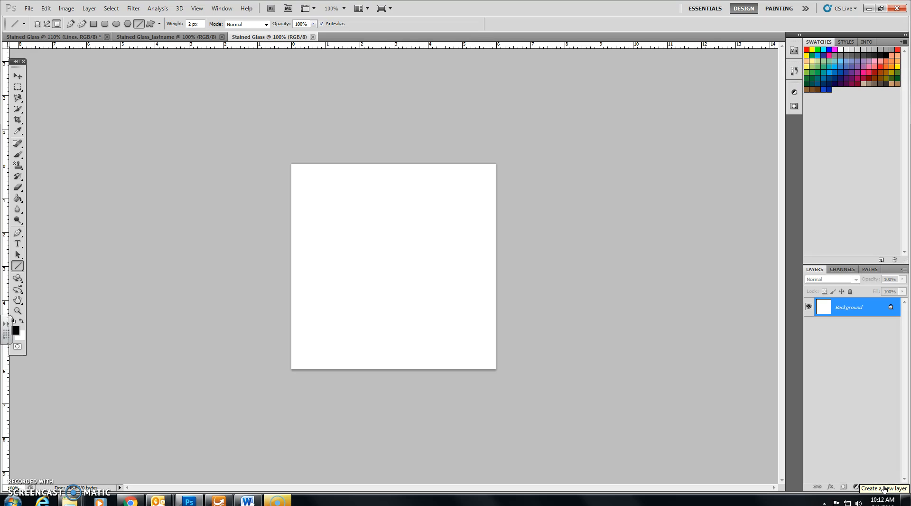
# Add a new transparent layer above Background and rename it Square 1
pyautogui.click(883, 486)
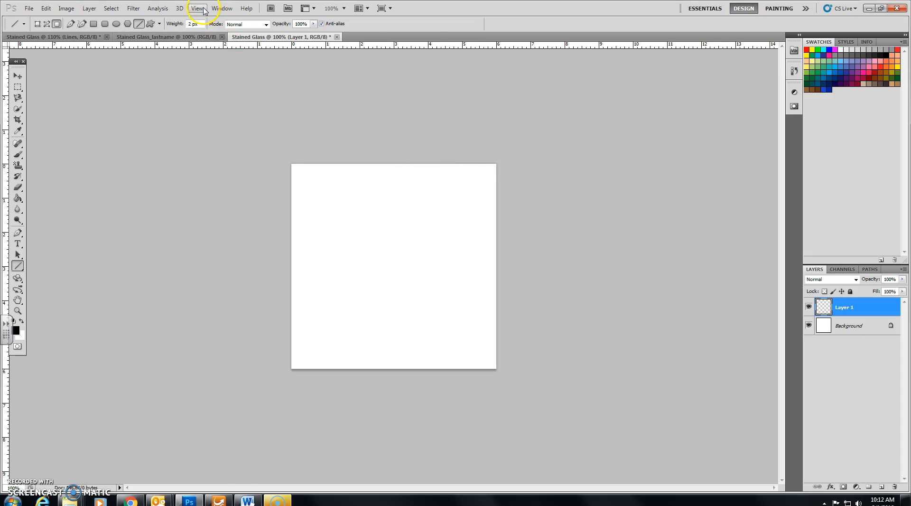
pyautogui.click(197, 8)
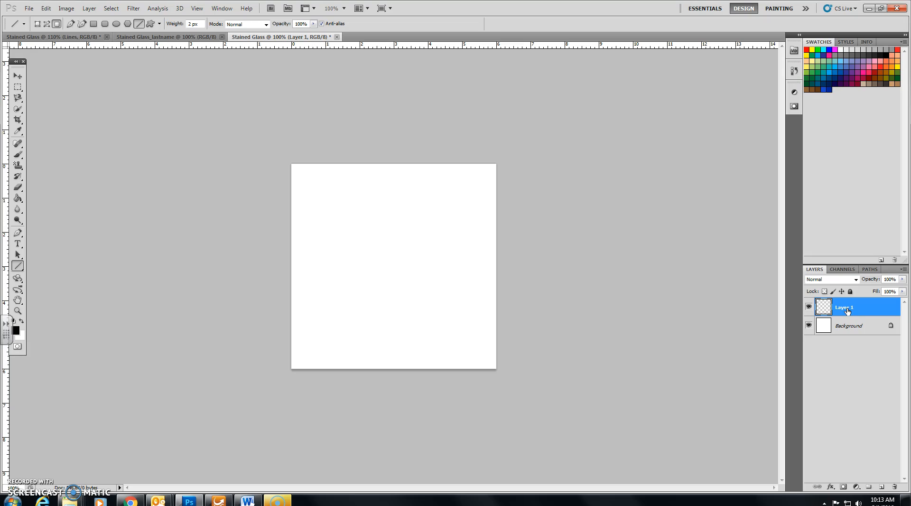
pyautogui.doubleClick(844, 307)
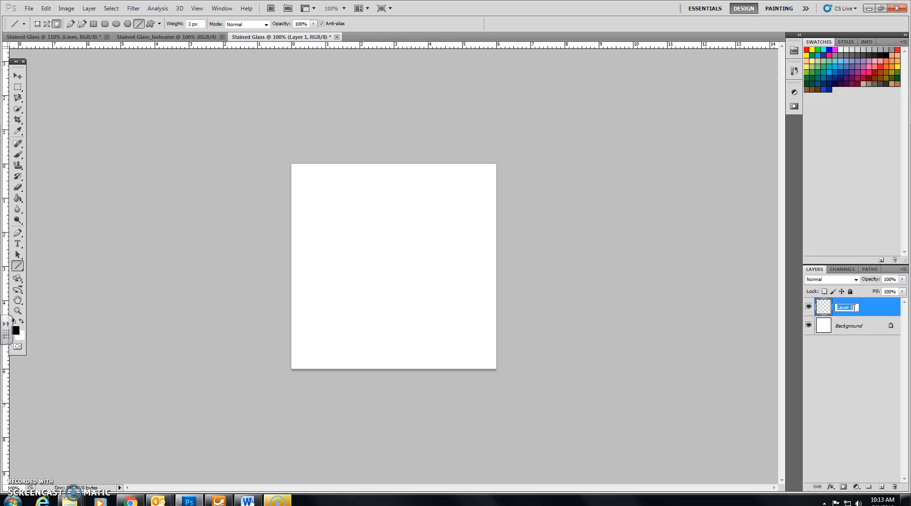
pyautogui.write('Sd')
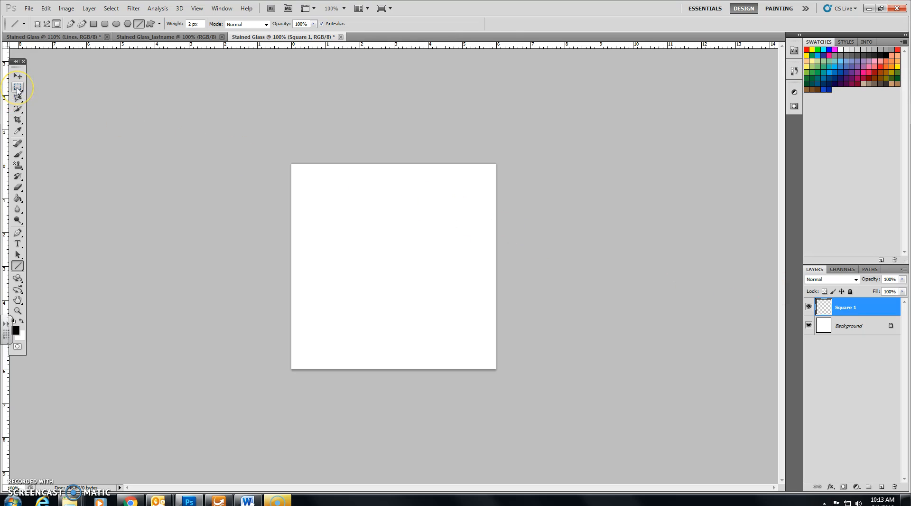
# Make a fixed-size 4 x 4 inch rectangular marquee selection centred on the canvas
pyautogui.click(18, 88)
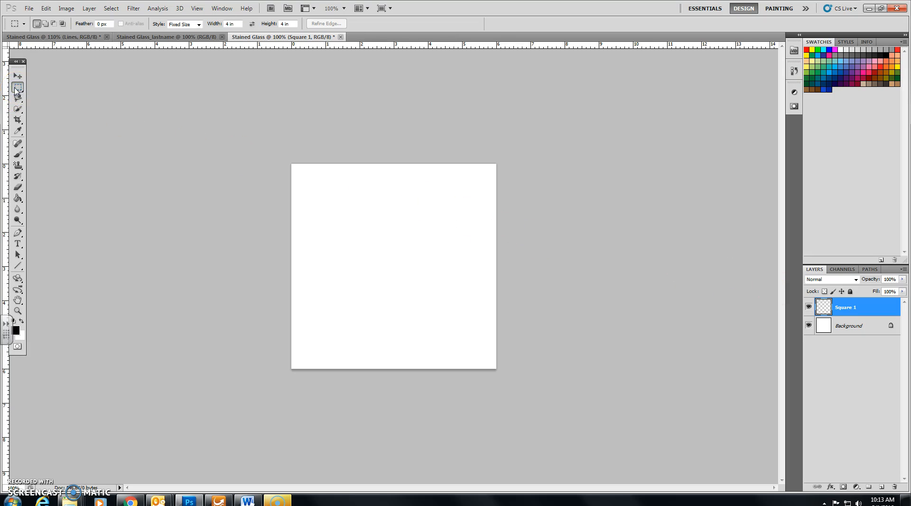
pyautogui.moveTo(18, 87)
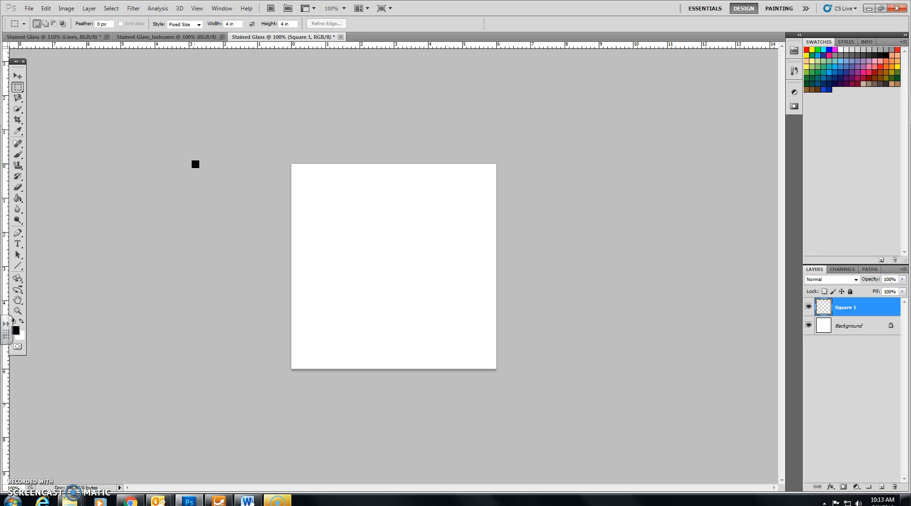
pyautogui.click(203, 23)
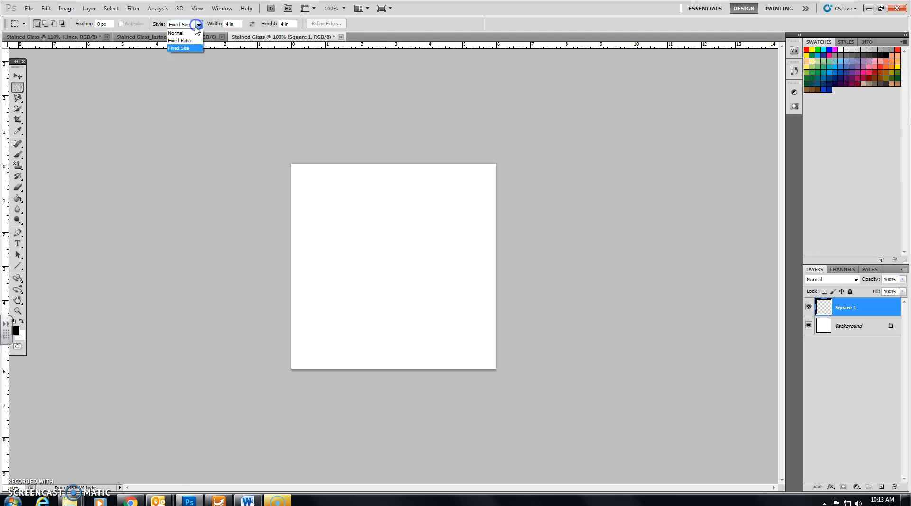
pyautogui.click(176, 32)
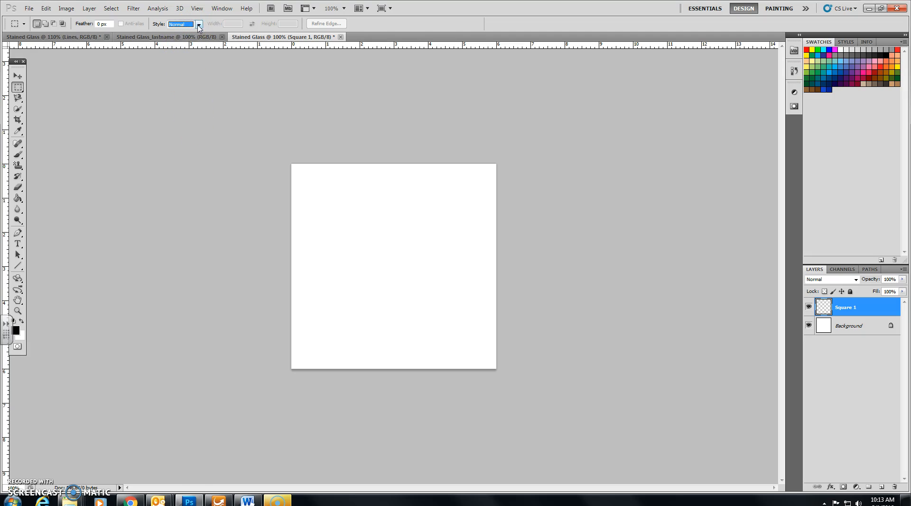
pyautogui.click(201, 24)
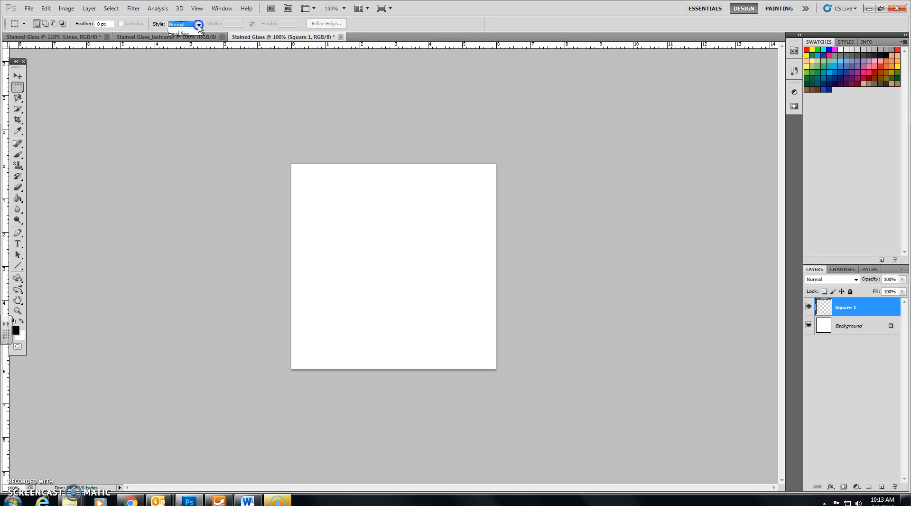
pyautogui.click(198, 24)
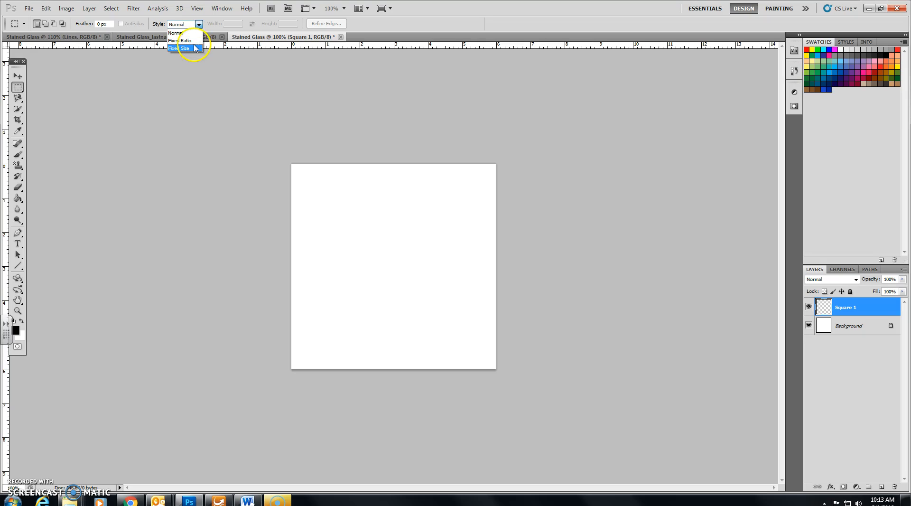
pyautogui.click(180, 48)
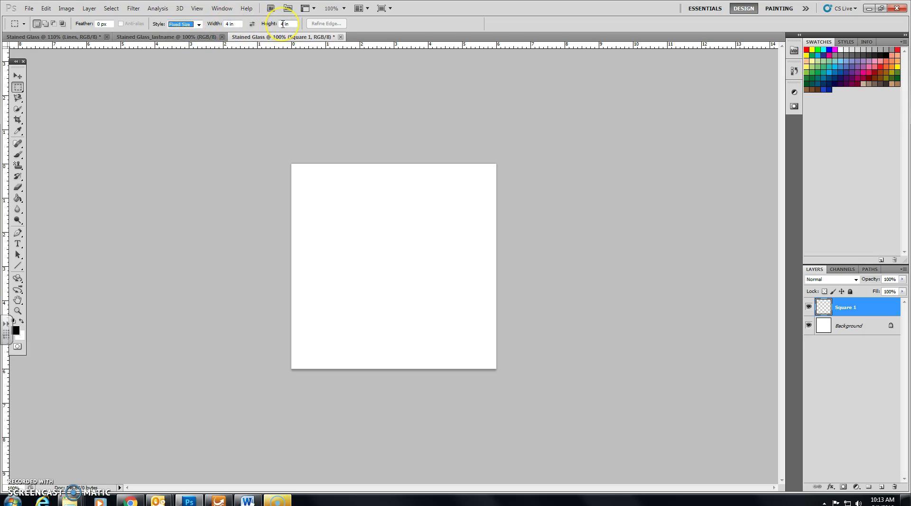
pyautogui.moveTo(284, 23)
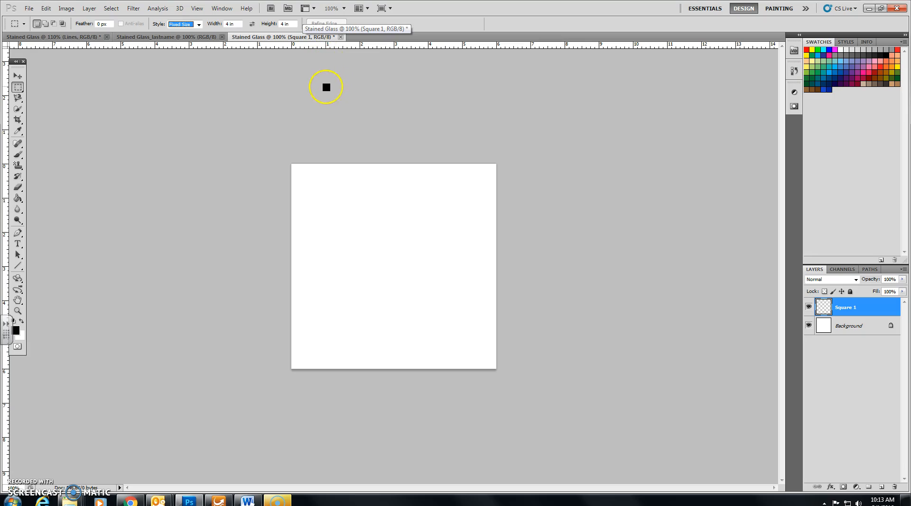
pyautogui.moveTo(324, 135)
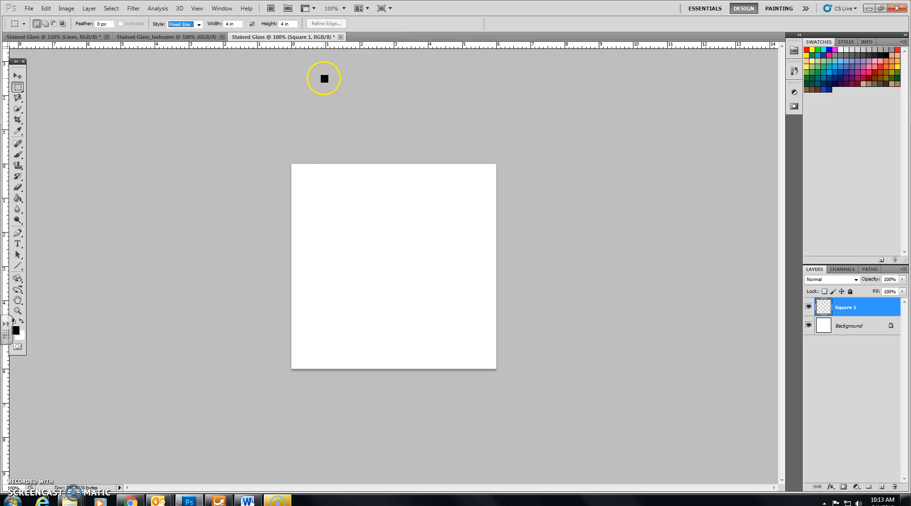
pyautogui.moveTo(320, 182)
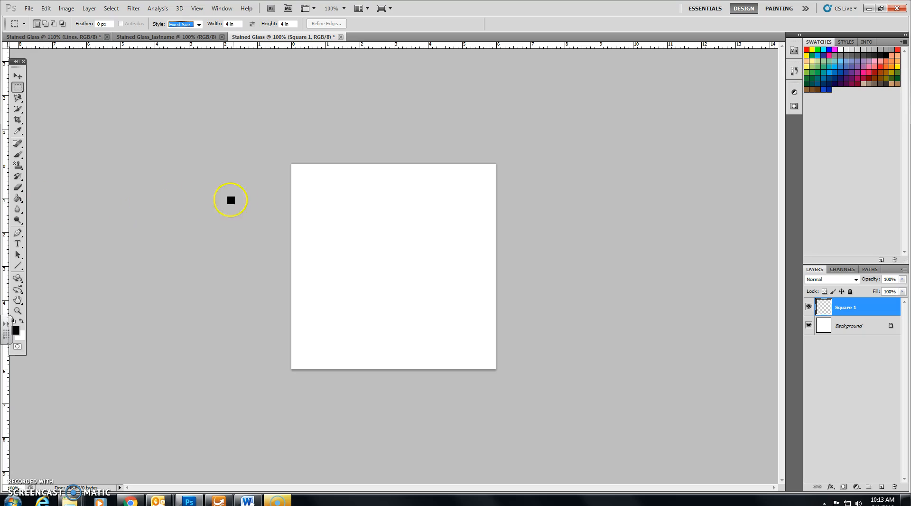
pyautogui.moveTo(229, 199); pyautogui.dragTo(324, 198)
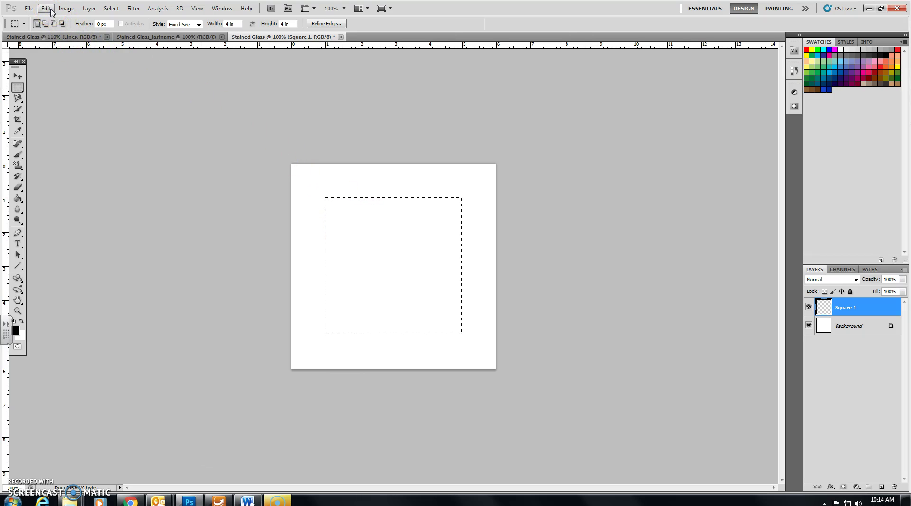
# Stroke the square selection with a 2 px black outline via Edit > Stroke
pyautogui.click(46, 8)
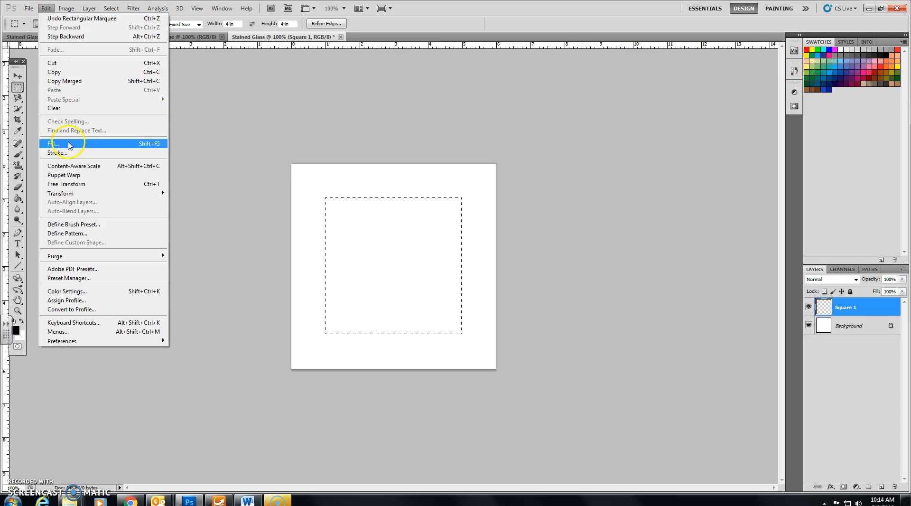
pyautogui.click(53, 152)
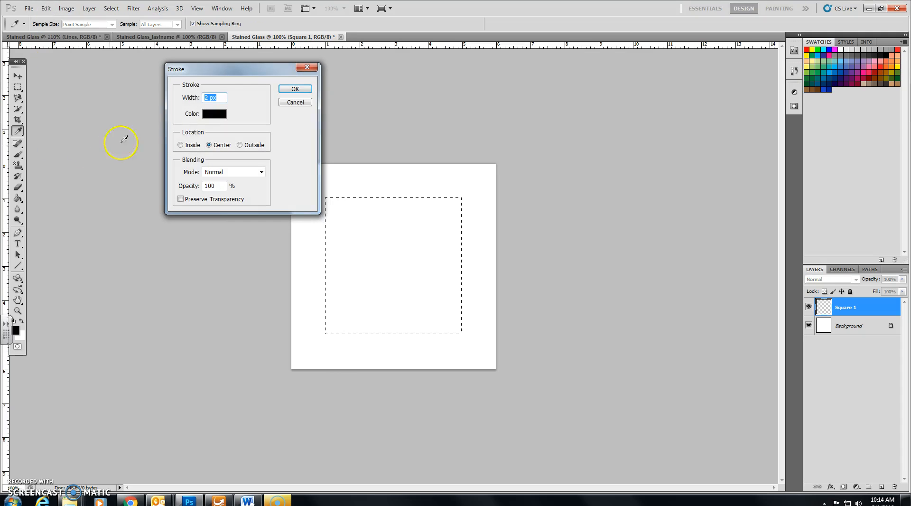
pyautogui.click(214, 98)
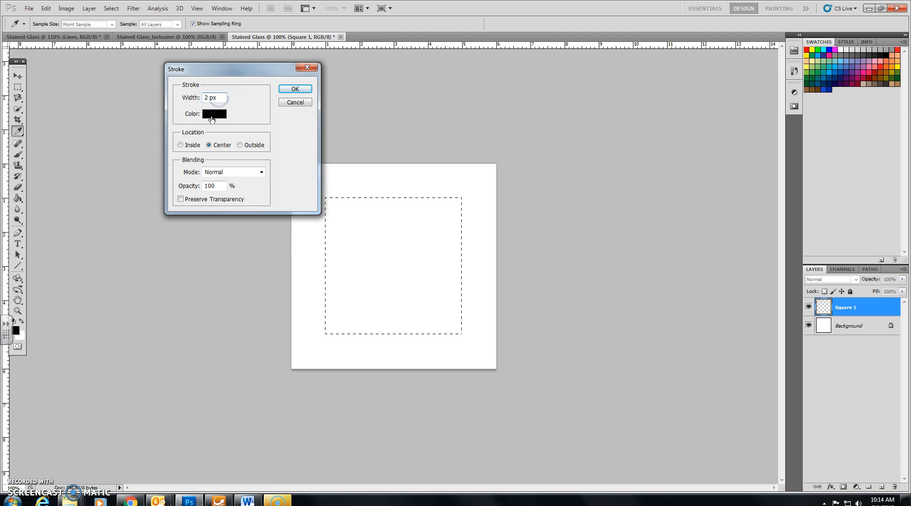
pyautogui.click(214, 113)
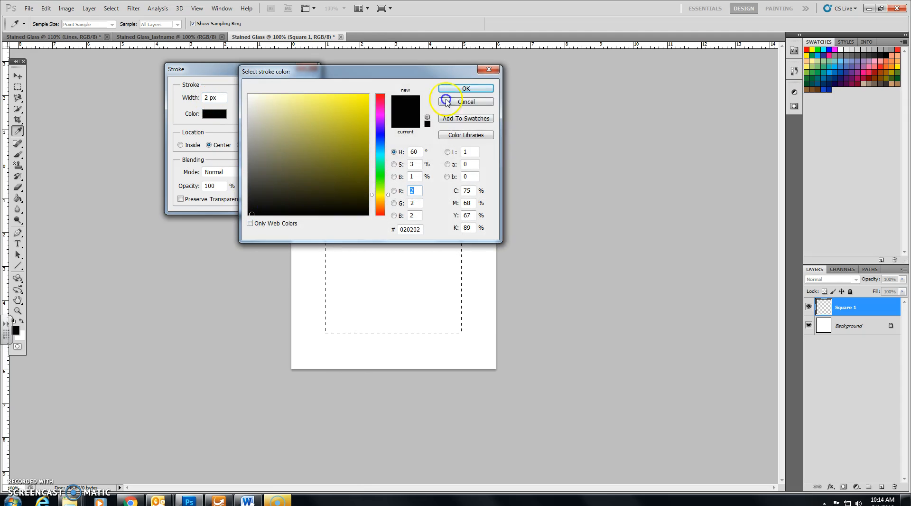
pyautogui.click(466, 88)
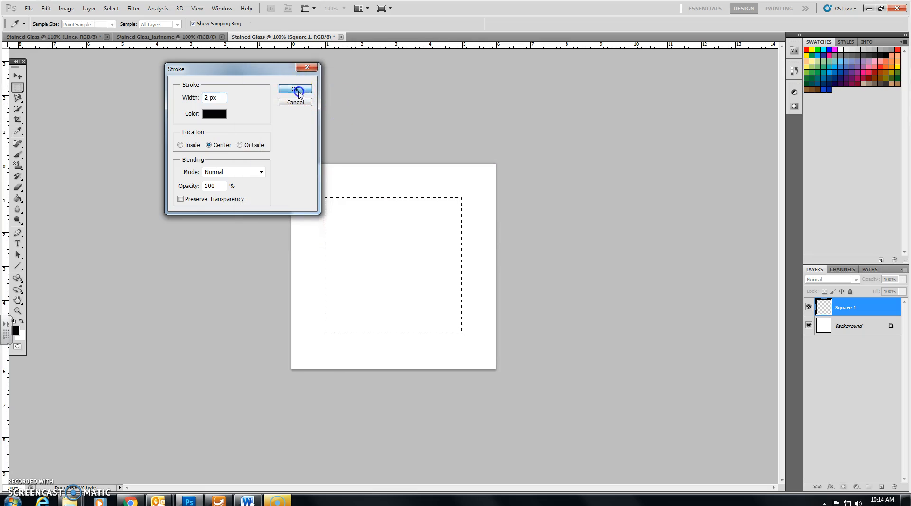
pyautogui.click(295, 90)
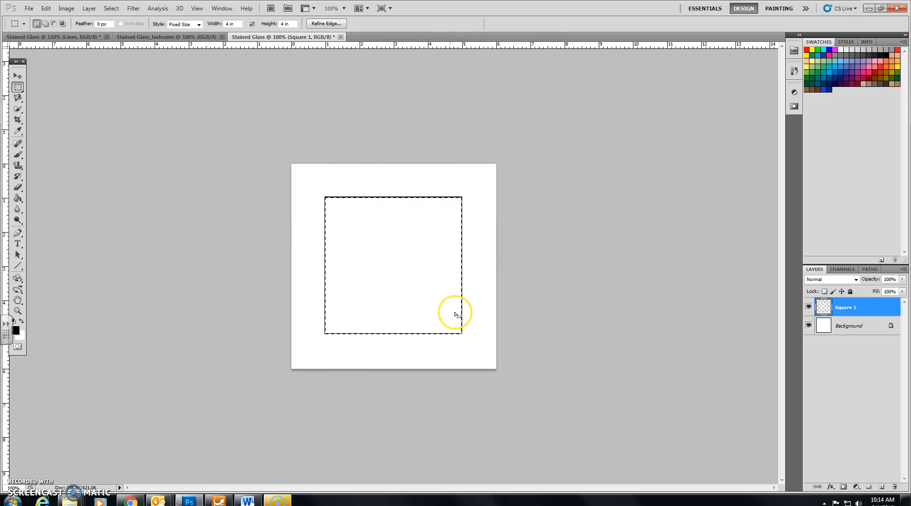
pyautogui.moveTo(455, 288)
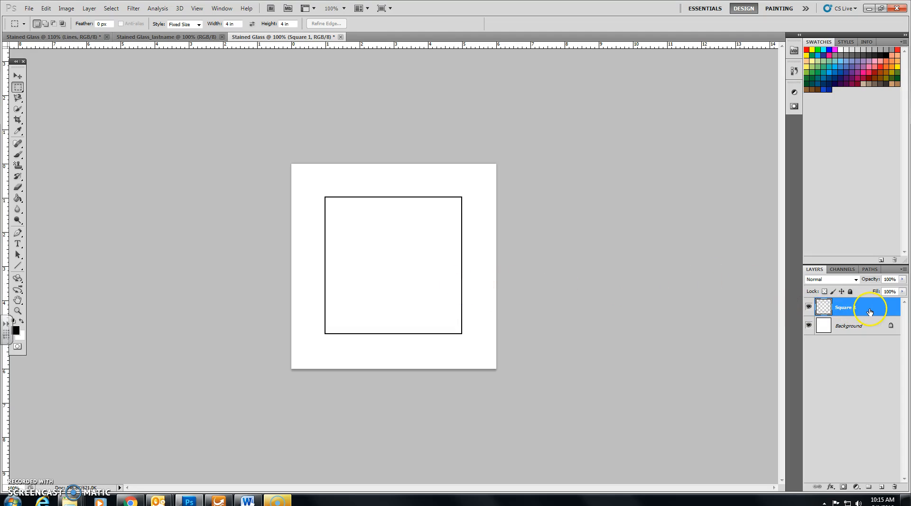
# Duplicate the Square 1 layer as a new layer named Square 2
pyautogui.rightClick(870, 308)
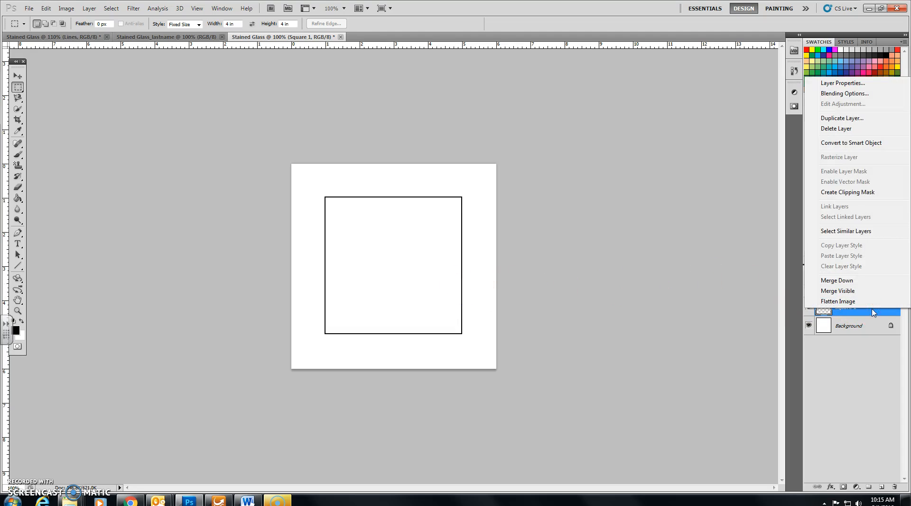
pyautogui.moveTo(854, 123)
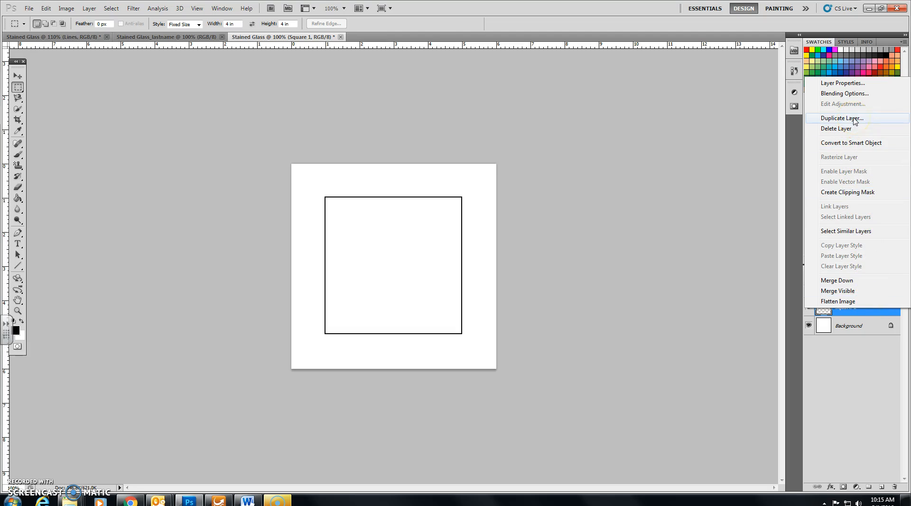
pyautogui.click(843, 118)
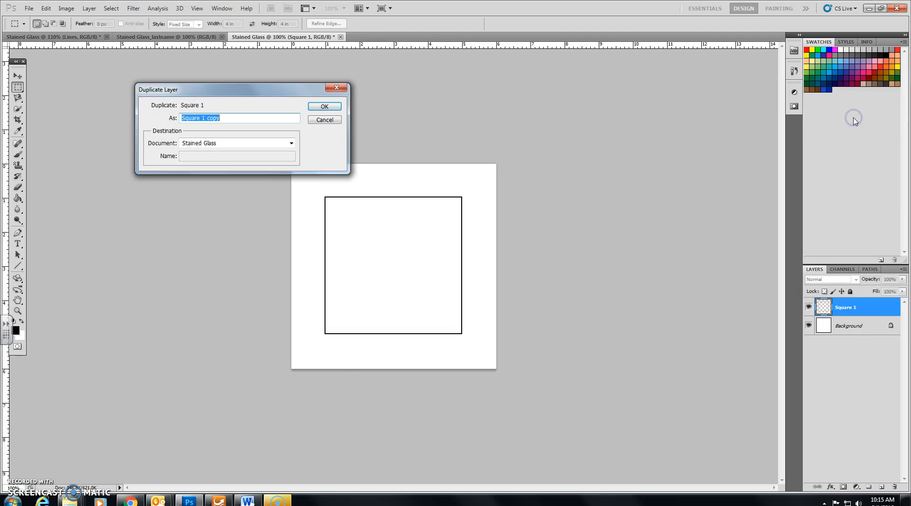
pyautogui.write('S')
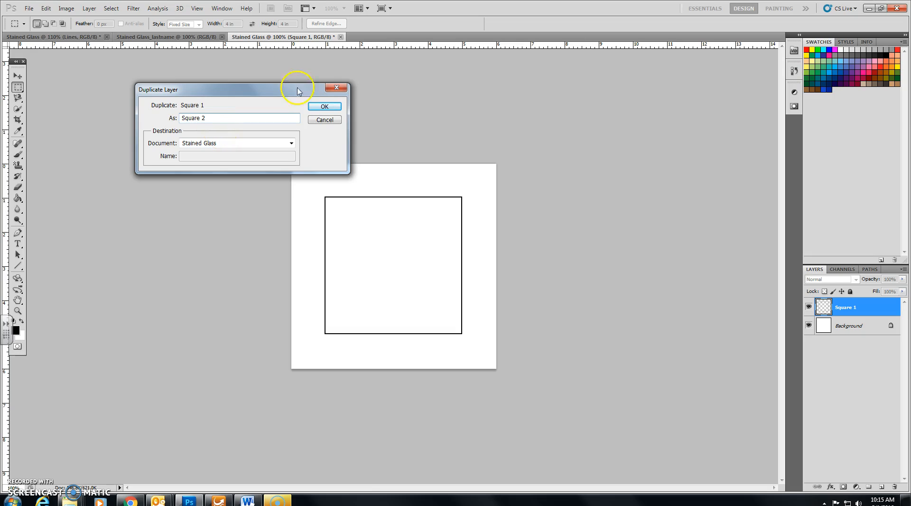
pyautogui.click(325, 106)
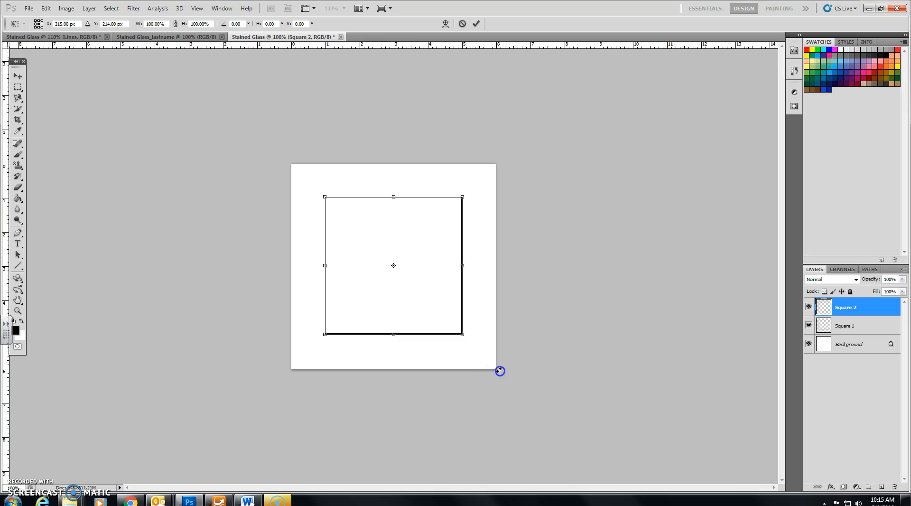
# Rotate Square 2 by 45 degrees into a diamond overlapping Square 1
pyautogui.moveTo(500, 371); pyautogui.dragTo(390, 419)
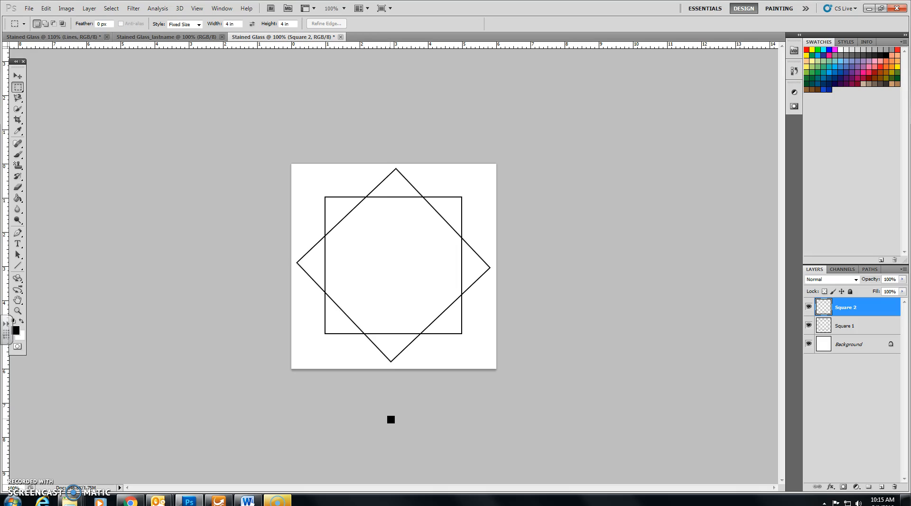
pyautogui.moveTo(576, 359)
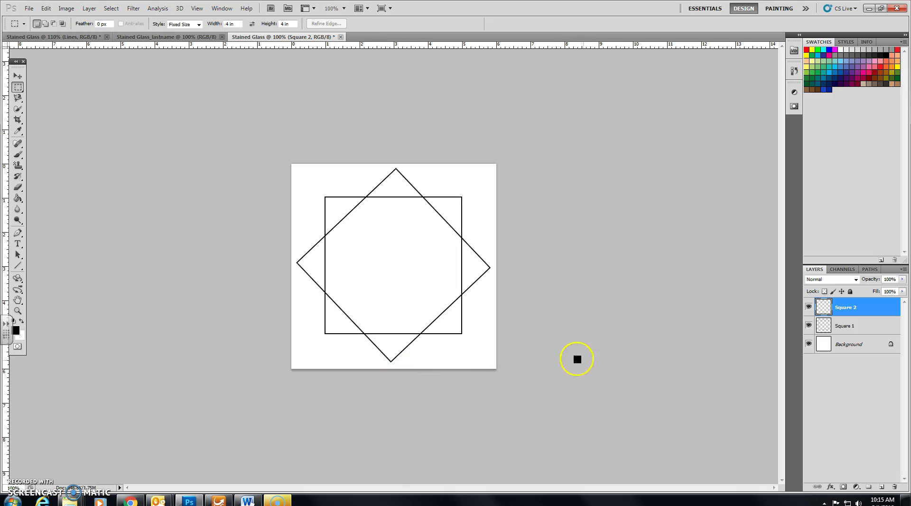
pyautogui.moveTo(753, 397)
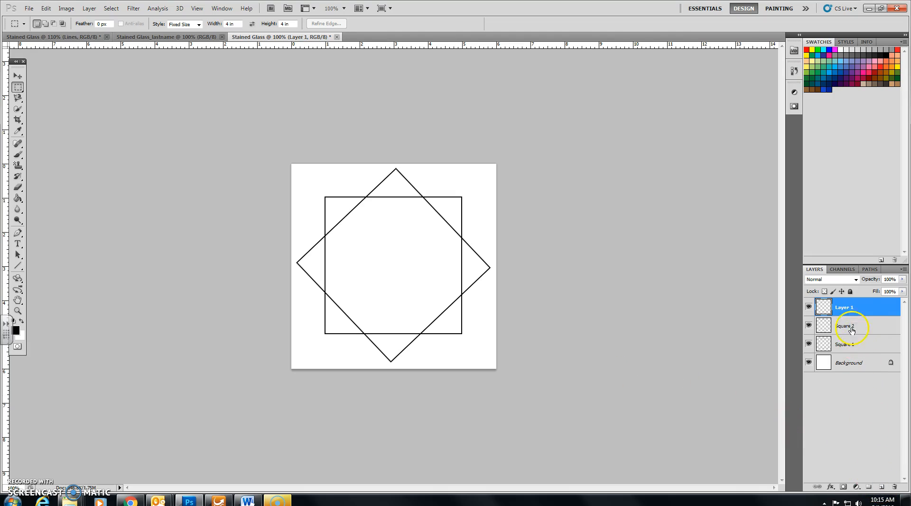
# Rename the new empty layer above Square 2 to Lines
pyautogui.doubleClick(844, 307)
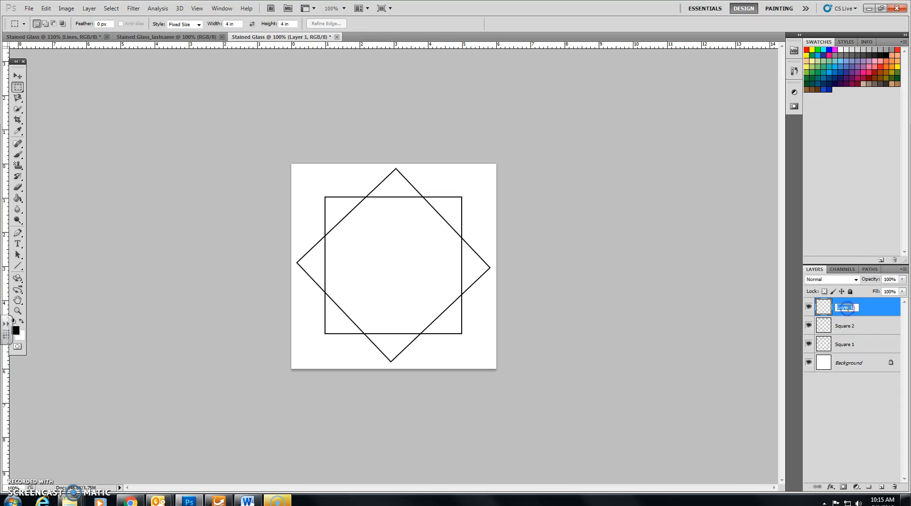
pyautogui.write('Lines')
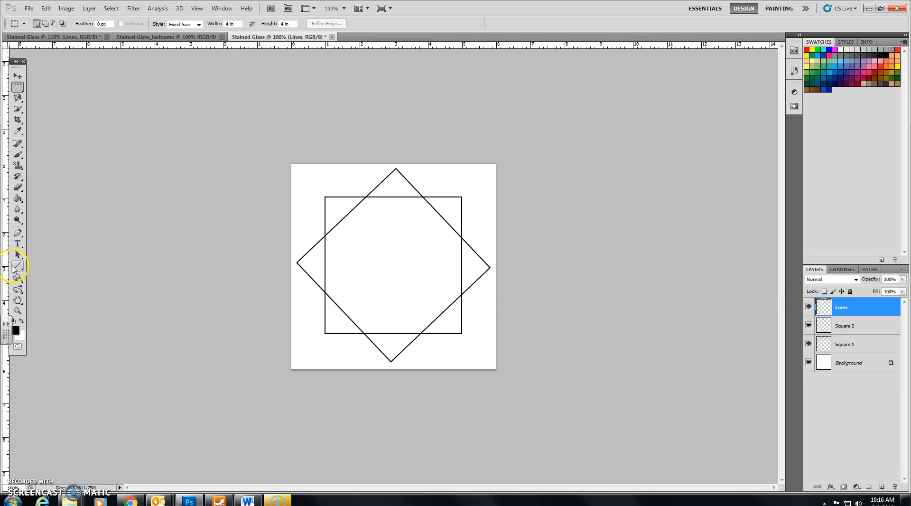
# Switch to the Line tool for drawing 2 px pixel lines on the Lines layer
pyautogui.click(17, 265)
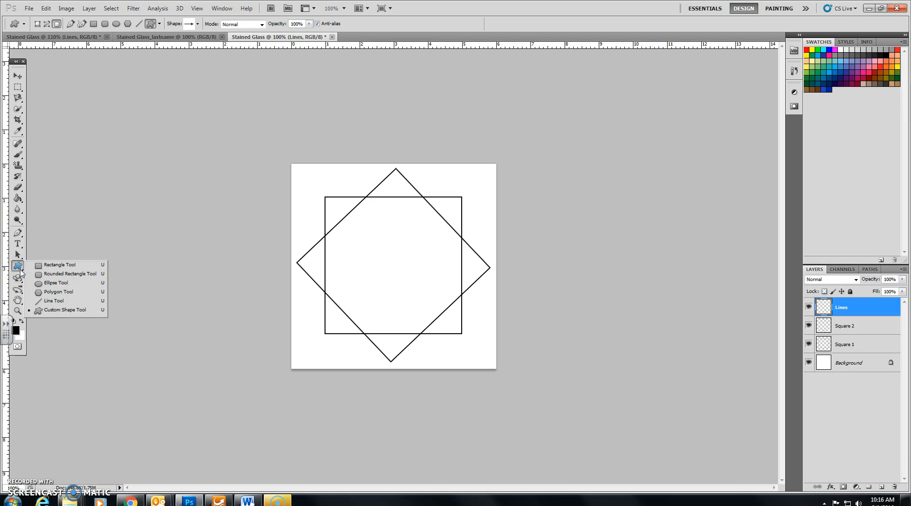
pyautogui.moveTo(54, 292)
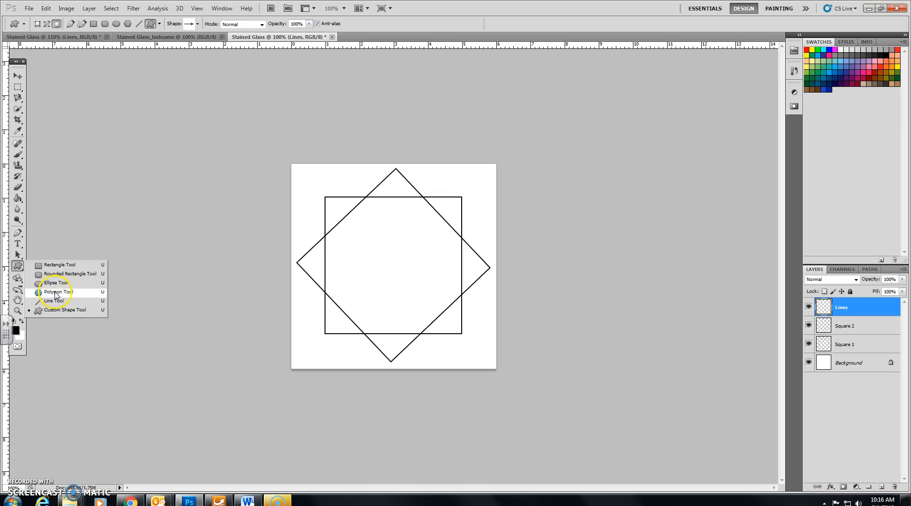
pyautogui.click(52, 301)
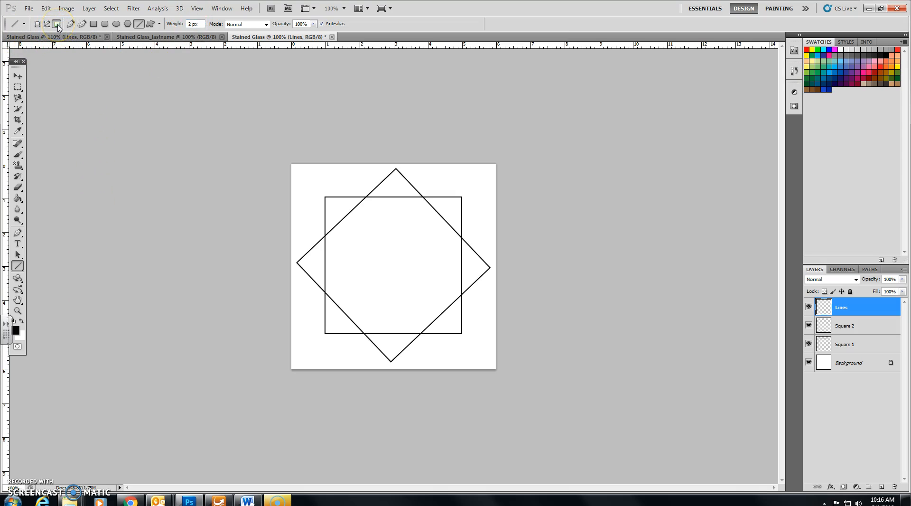
pyautogui.moveTo(56, 23)
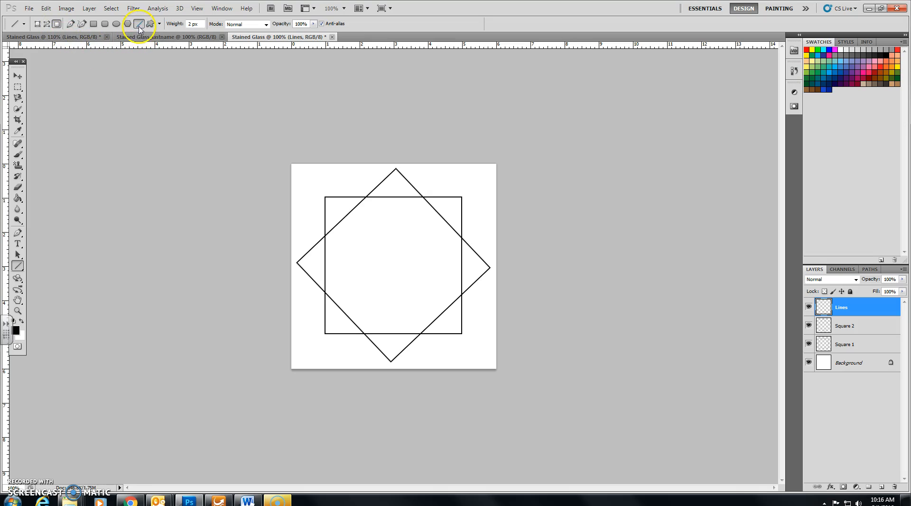
pyautogui.moveTo(141, 24)
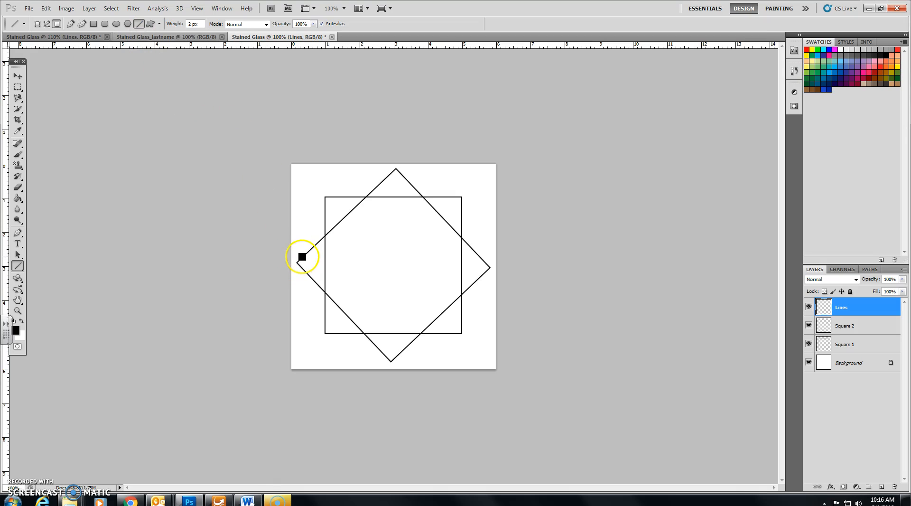
pyautogui.moveTo(297, 261)
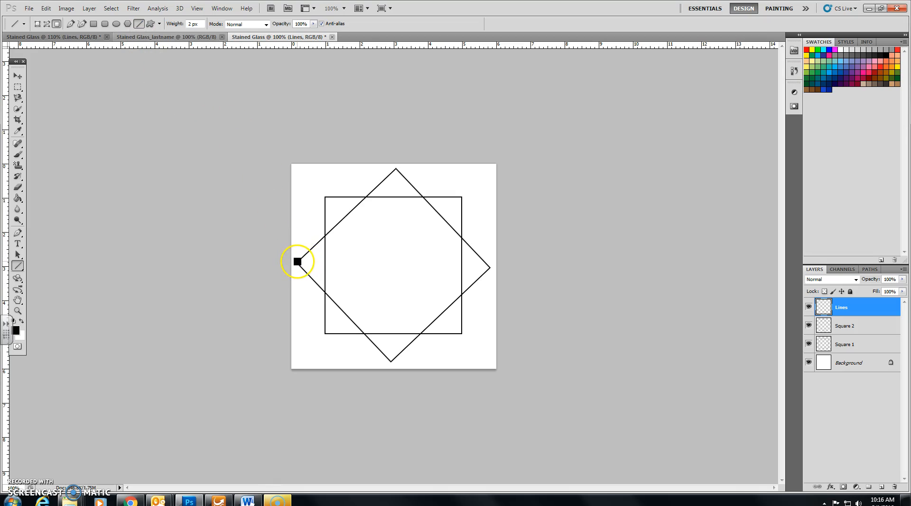
# Draw lines joining the left and top star points to the square's upper corners
pyautogui.moveTo(298, 262); pyautogui.dragTo(328, 196)
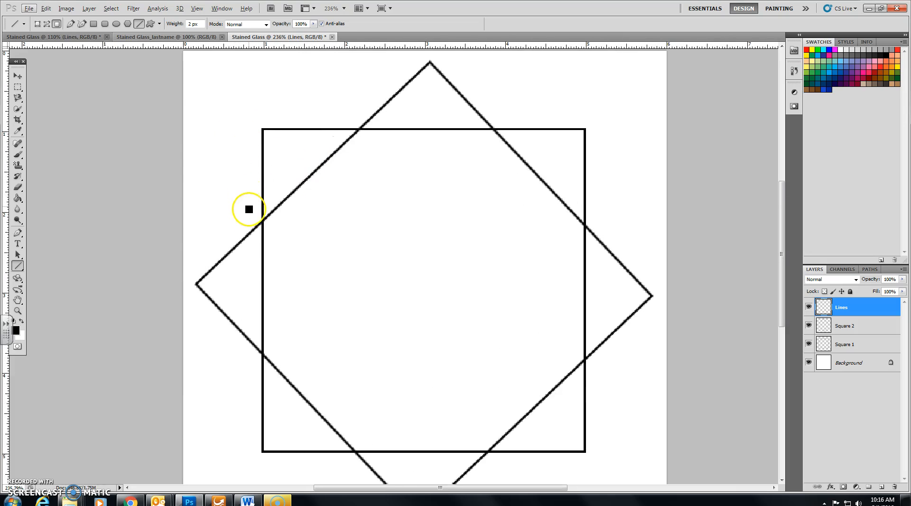
pyautogui.moveTo(263, 129)
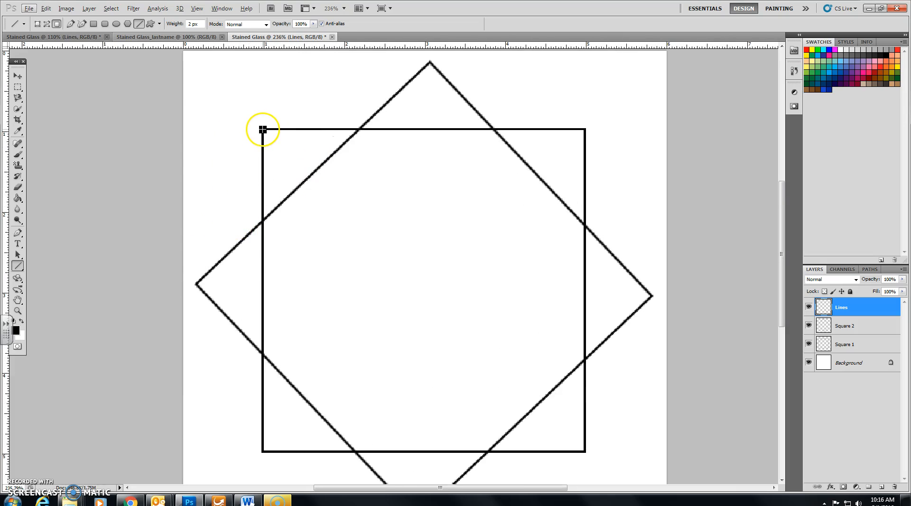
pyautogui.moveTo(262, 129); pyautogui.dragTo(196, 283)
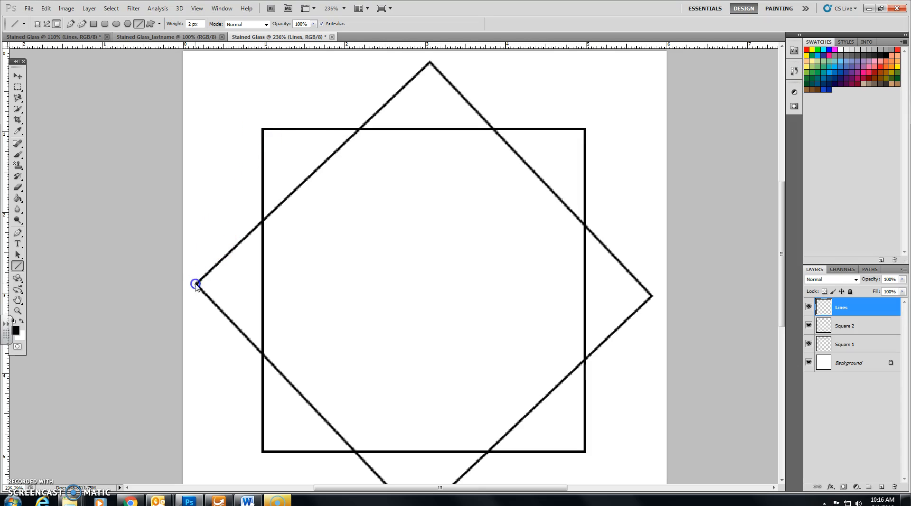
pyautogui.moveTo(197, 285); pyautogui.dragTo(267, 127)
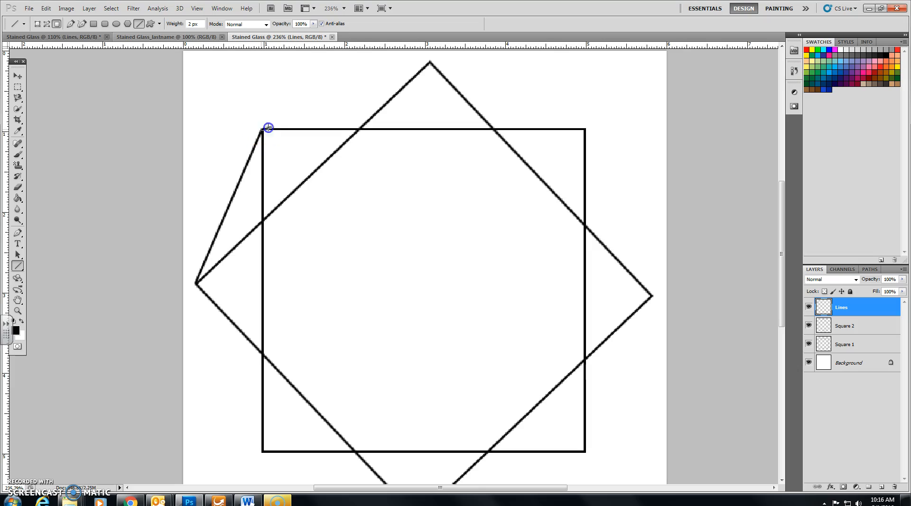
pyautogui.moveTo(268, 127); pyautogui.dragTo(428, 61)
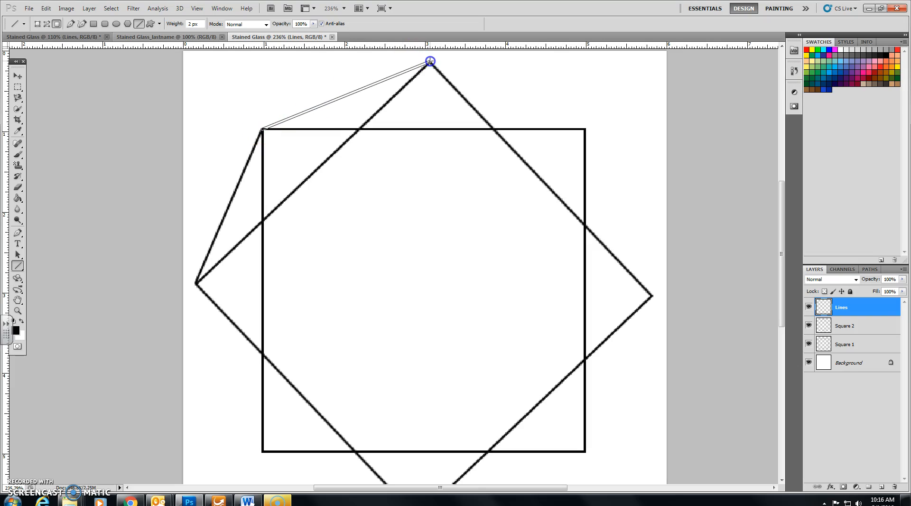
pyautogui.click(431, 62)
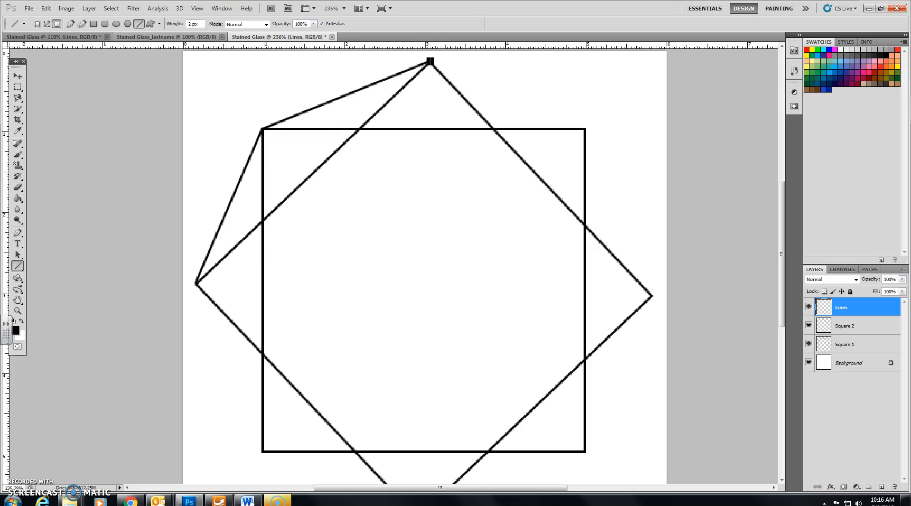
pyautogui.moveTo(429, 62); pyautogui.dragTo(591, 153)
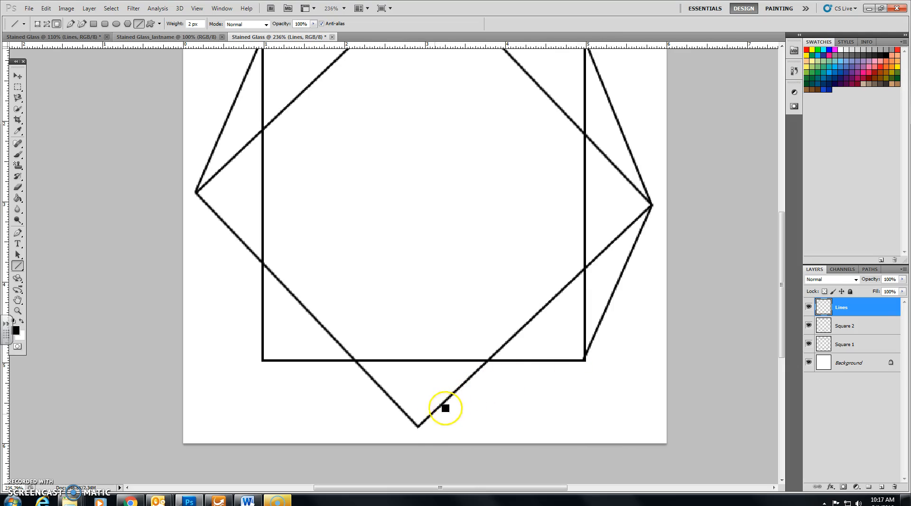
# Draw lines from the bottom point to the square's lower corners, closing the octagon
pyautogui.moveTo(419, 424); pyautogui.dragTo(519, 396)
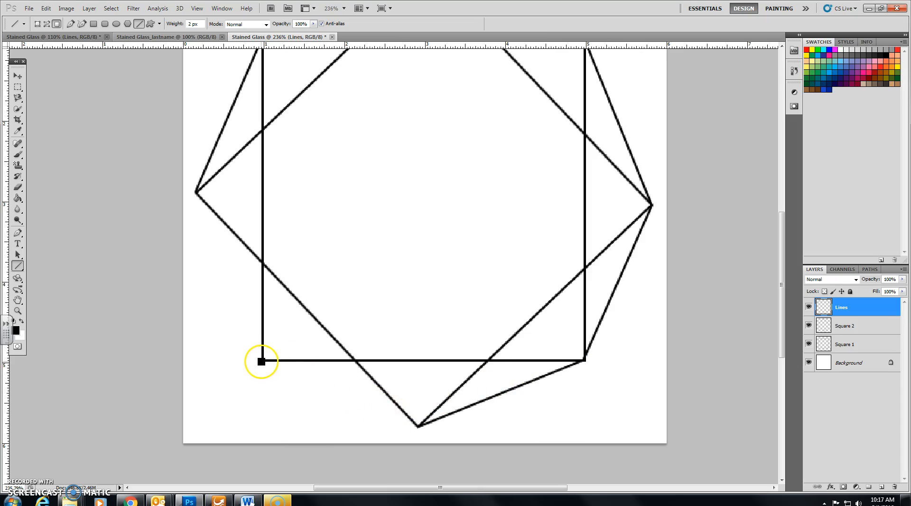
pyautogui.moveTo(261, 361); pyautogui.dragTo(422, 428)
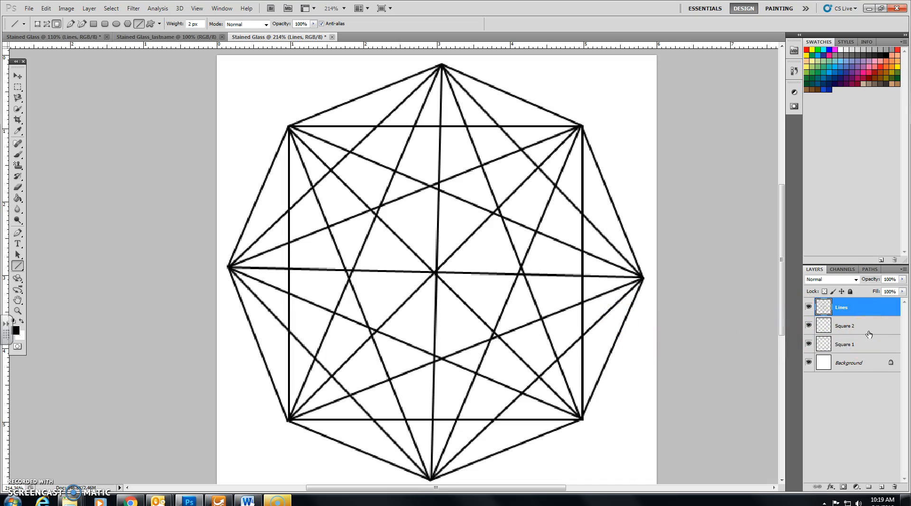
pyautogui.moveTo(869, 326)
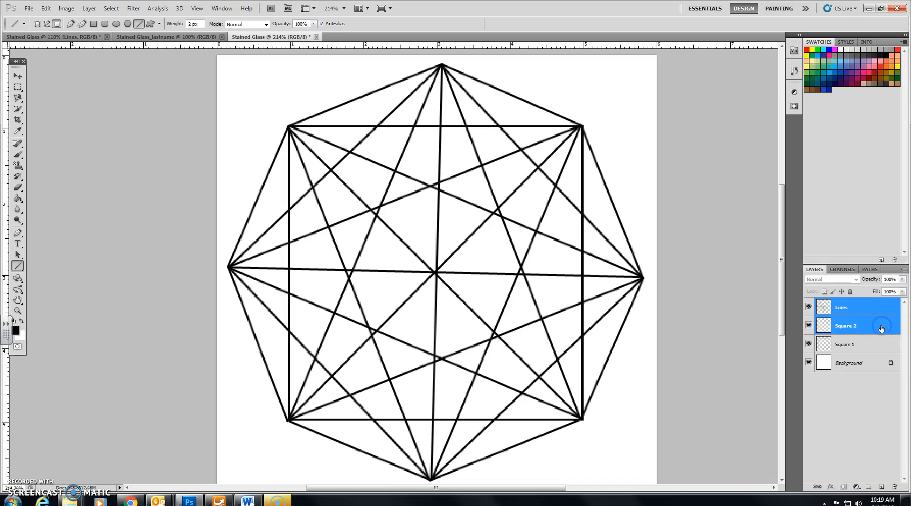
# Merge the Square 1, Square 2 and Lines layers into a single Lines layer
pyautogui.click(858, 344)
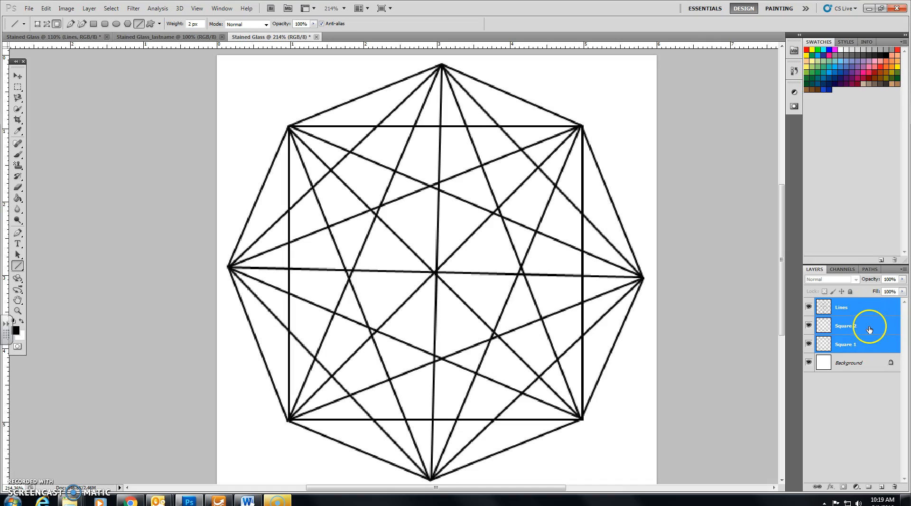
pyautogui.rightClick(870, 328)
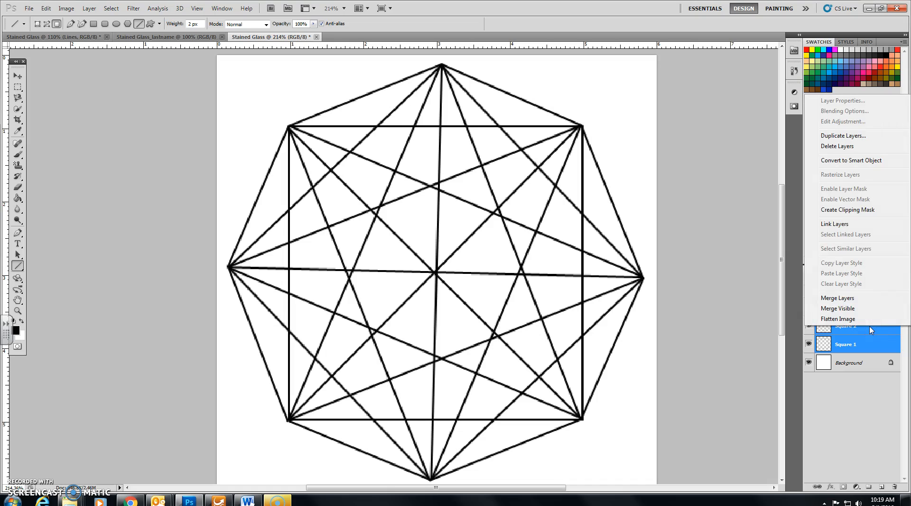
pyautogui.moveTo(866, 294)
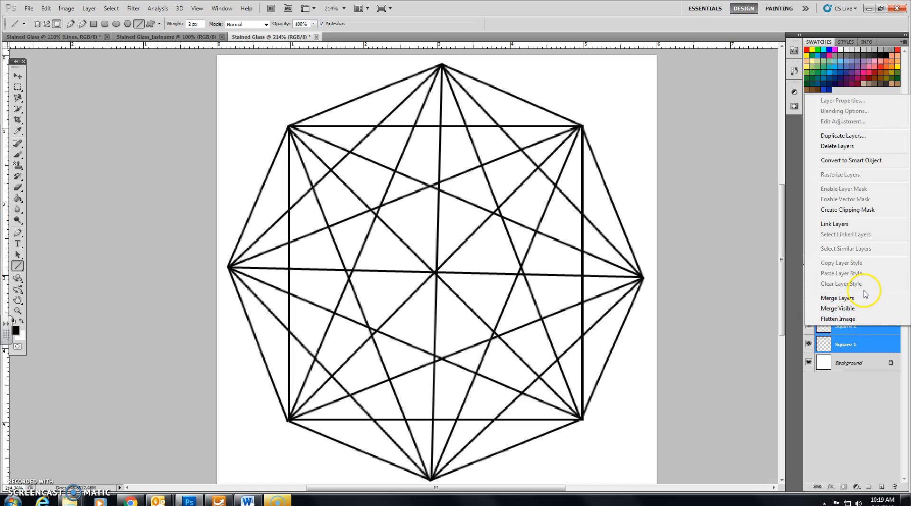
pyautogui.click(837, 298)
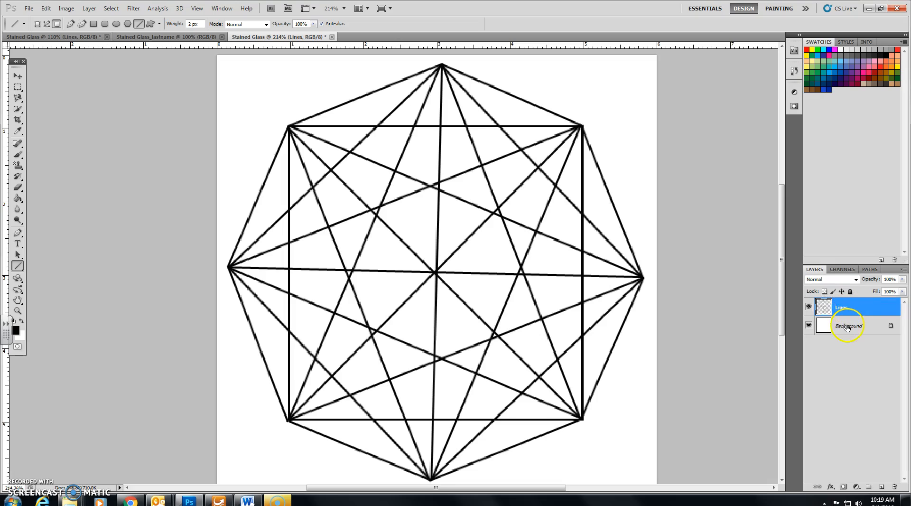
pyautogui.click(848, 307)
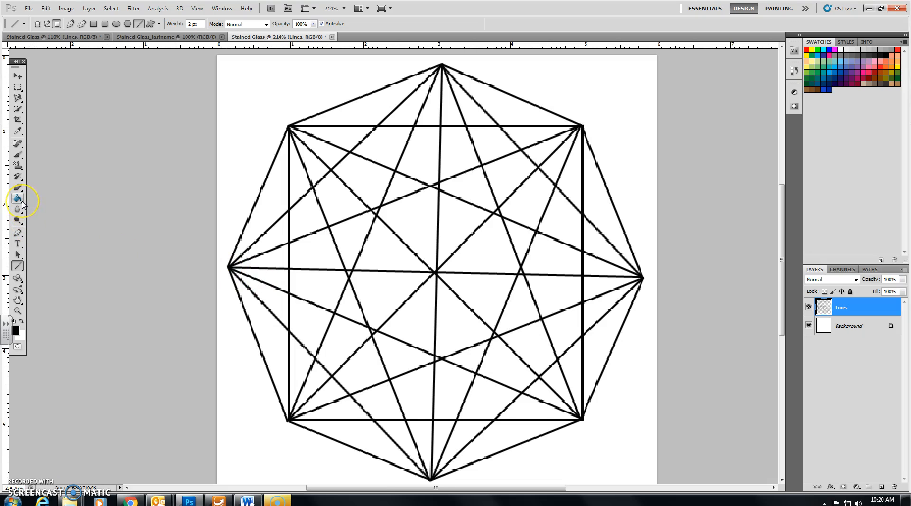
# With the Paint Bucket, fill the centre-side, left and upper-left triangles with green
pyautogui.click(18, 200)
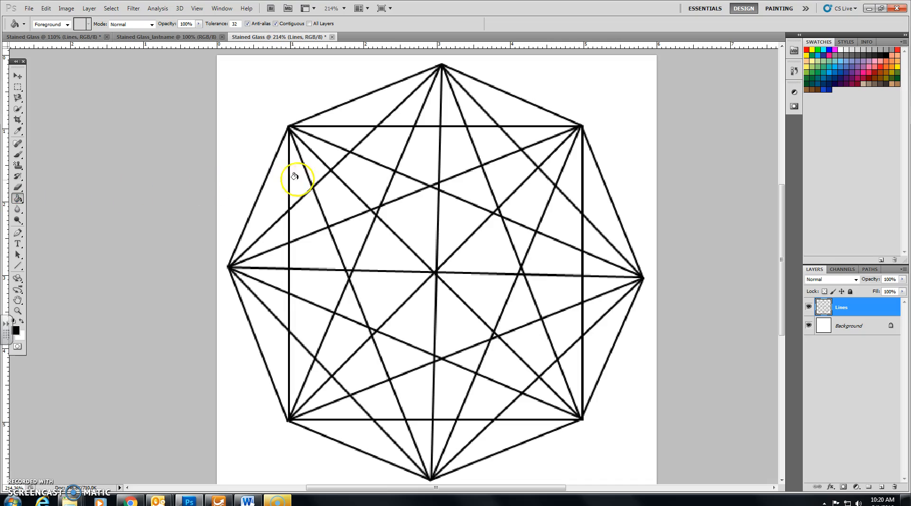
pyautogui.moveTo(812, 70)
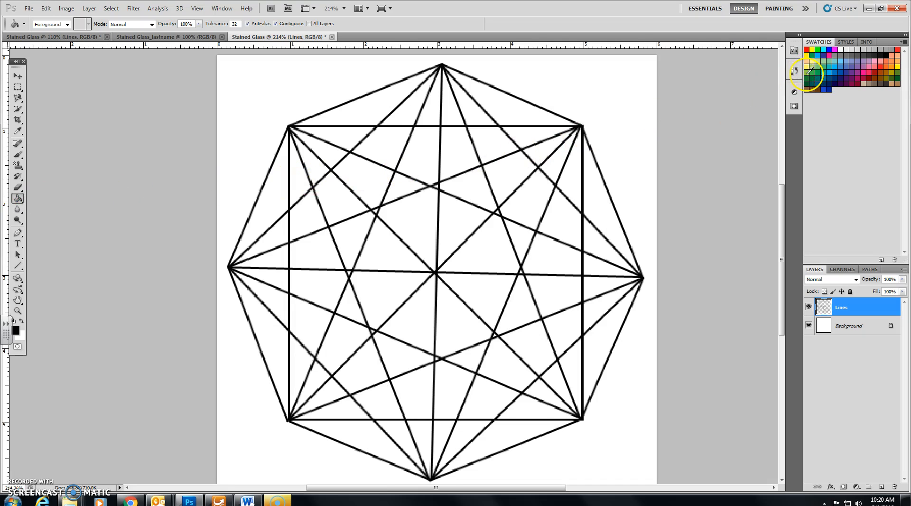
pyautogui.click(476, 254)
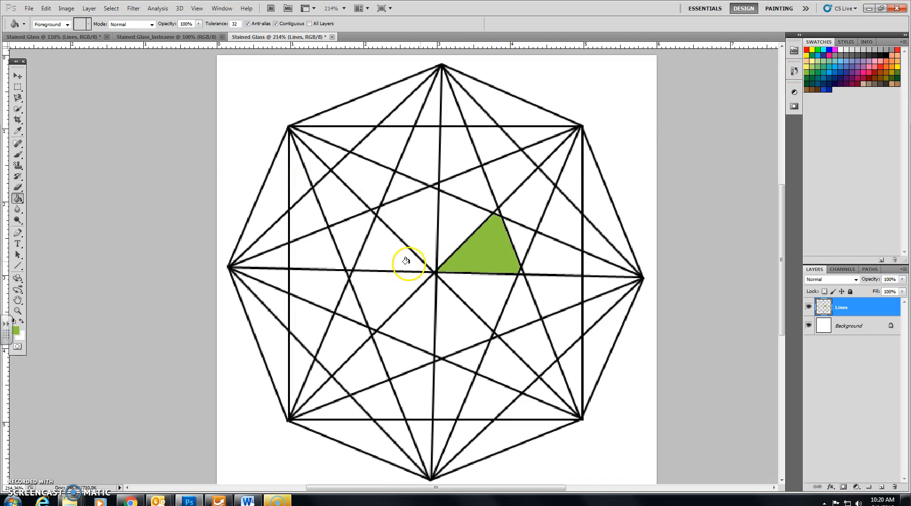
pyautogui.click(314, 298)
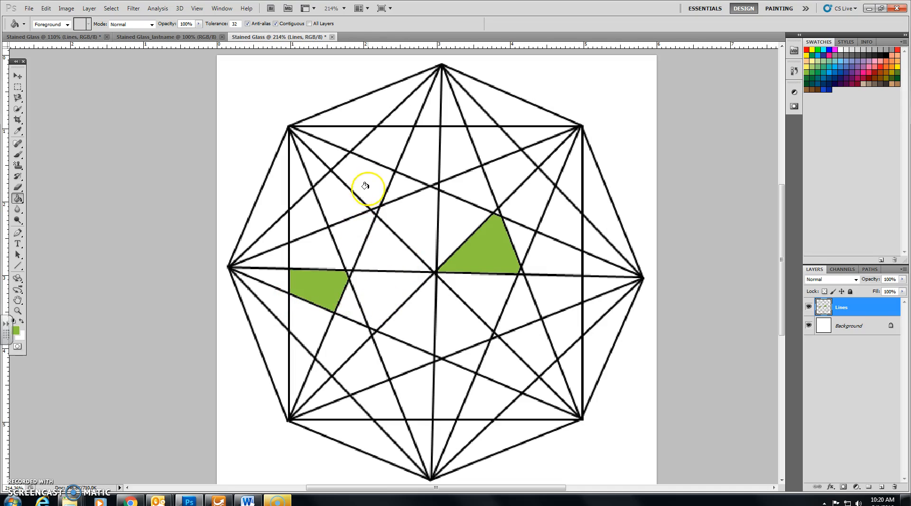
pyautogui.click(365, 186)
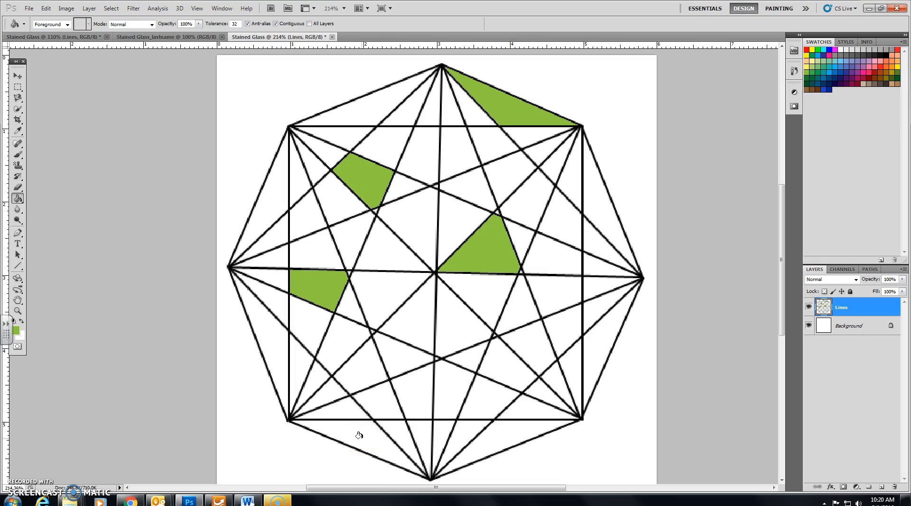
# Fill another outer piece green and an edge piece blue
pyautogui.click(590, 323)
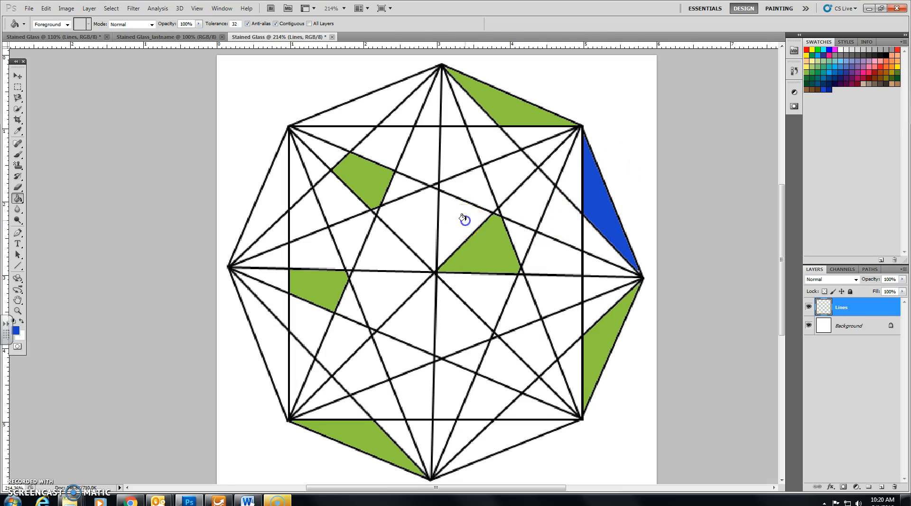
pyautogui.click(340, 349)
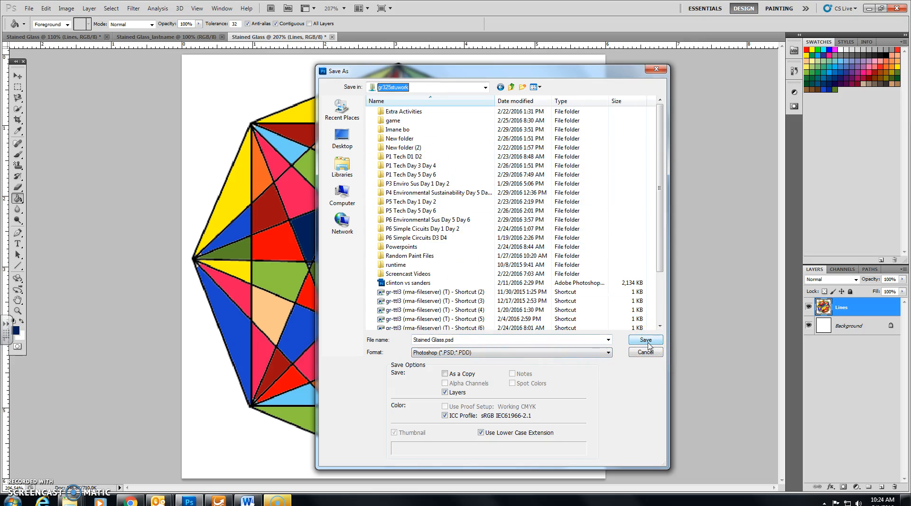
pyautogui.moveTo(65, 463)
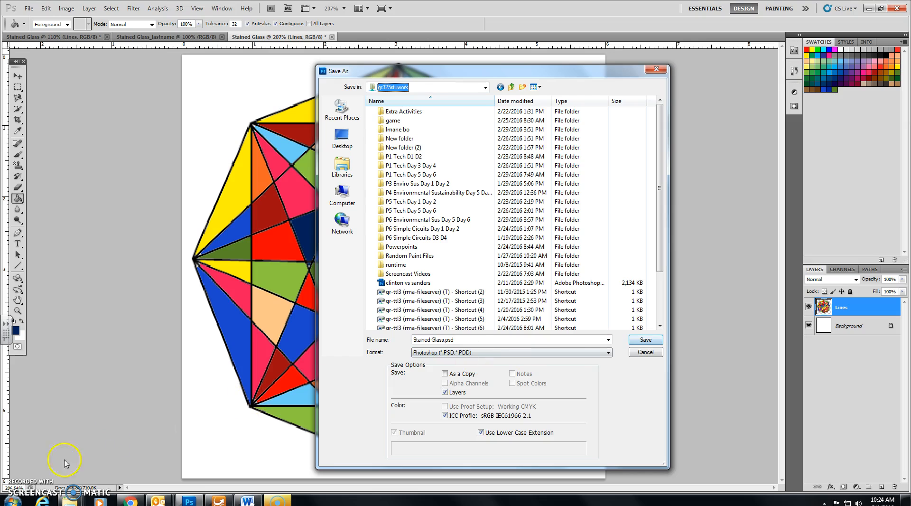